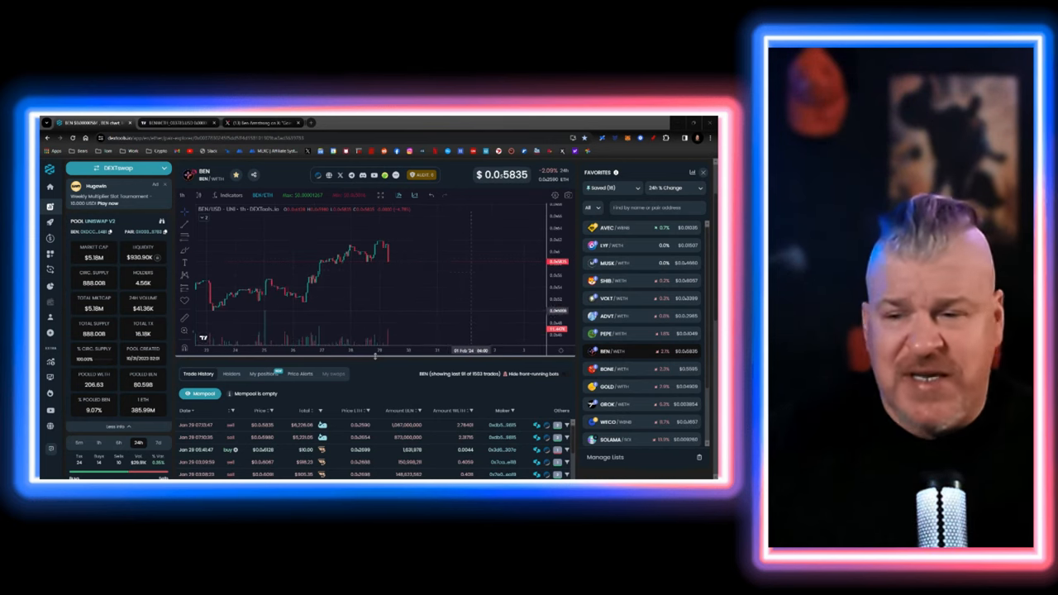
Step: Leave the DEXTools pair page for the TradingView daily chart, then land on the X post about the live show
{"action": "left_click", "coordinate": [174, 123]}
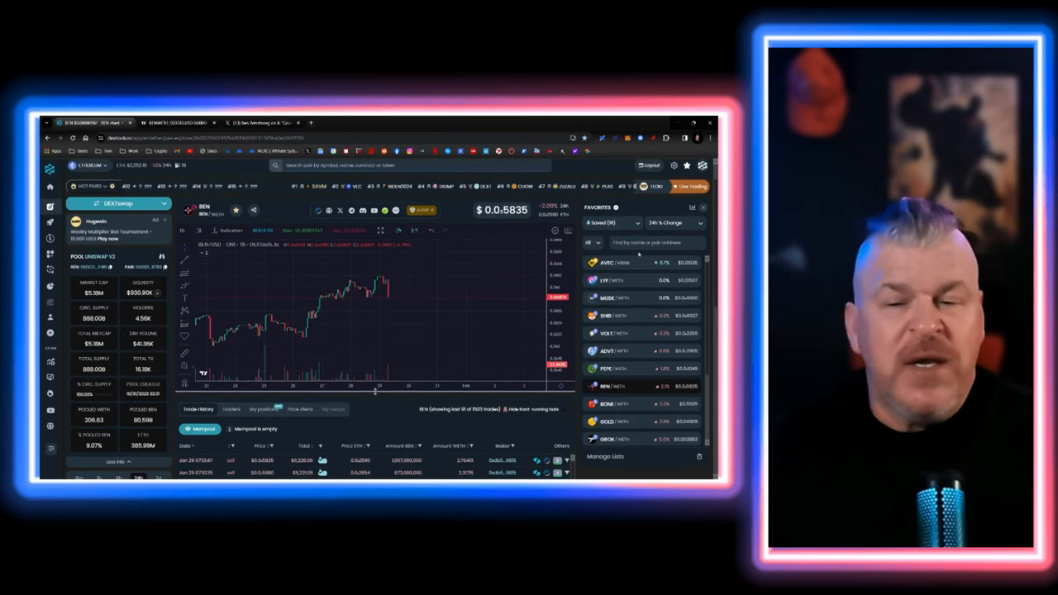
{"action": "left_click", "coordinate": [174, 122]}
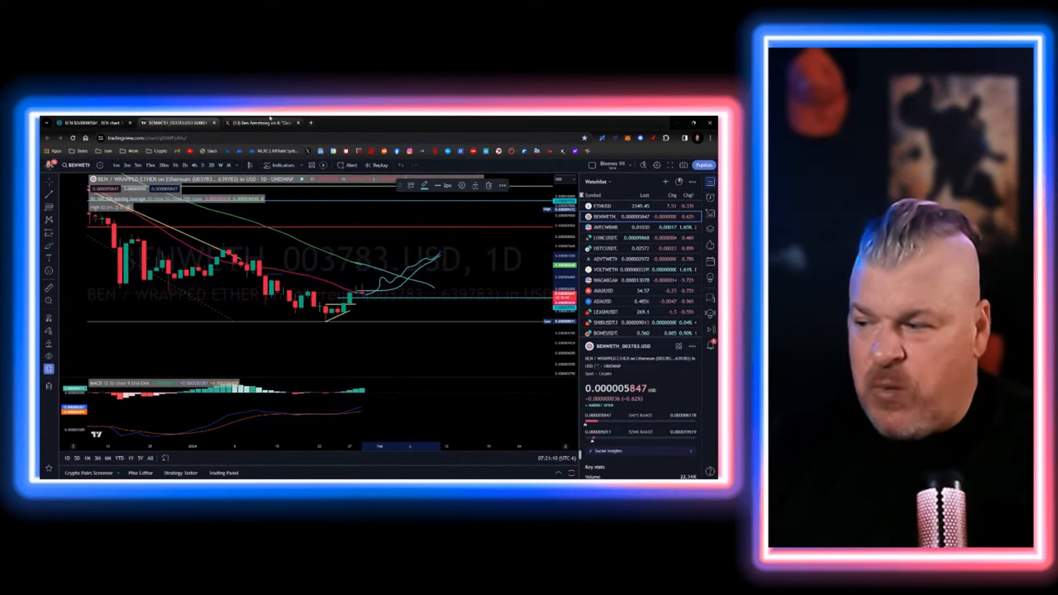
{"action": "left_click", "coordinate": [261, 122]}
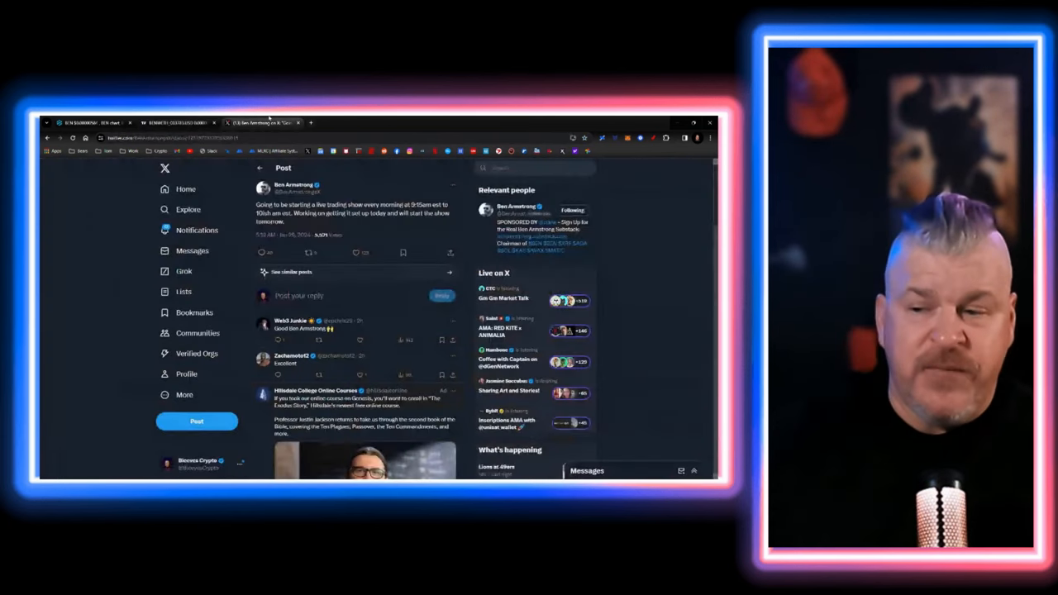